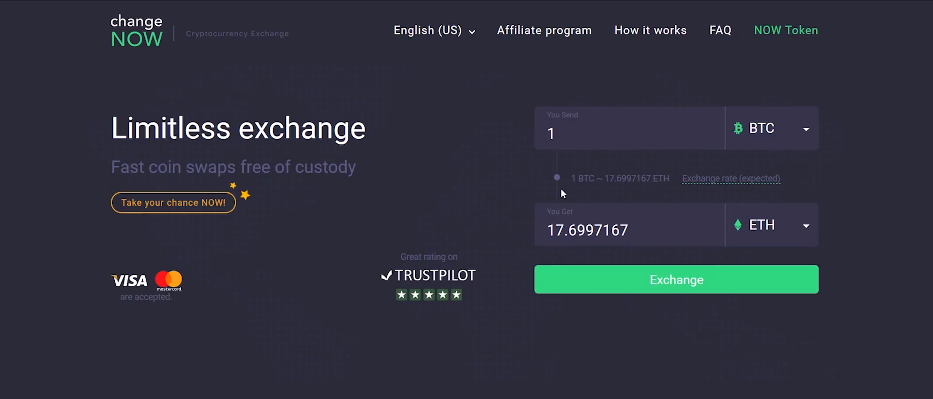
mouse_move(510, 238)
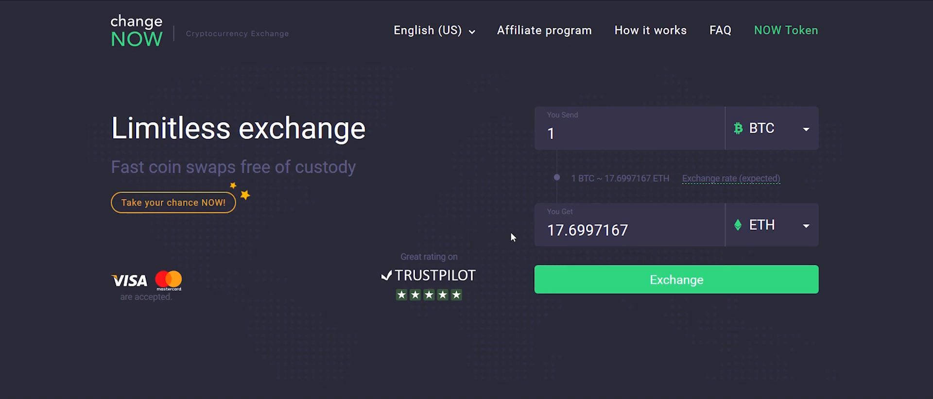
mouse_move(759, 237)
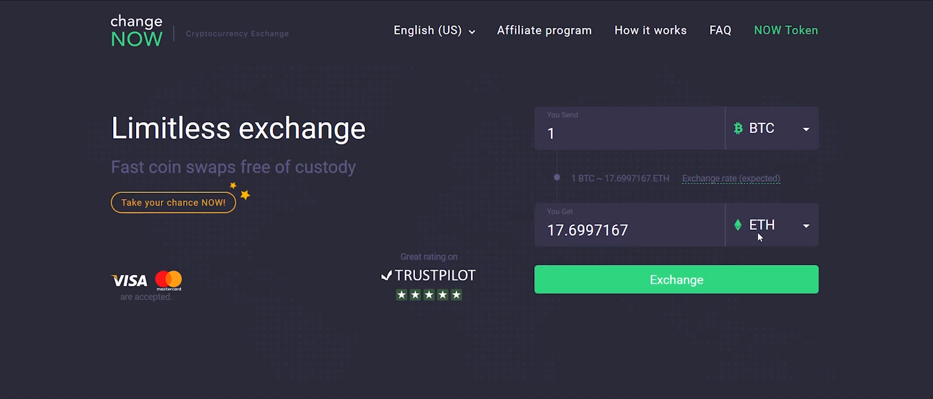
mouse_move(760, 244)
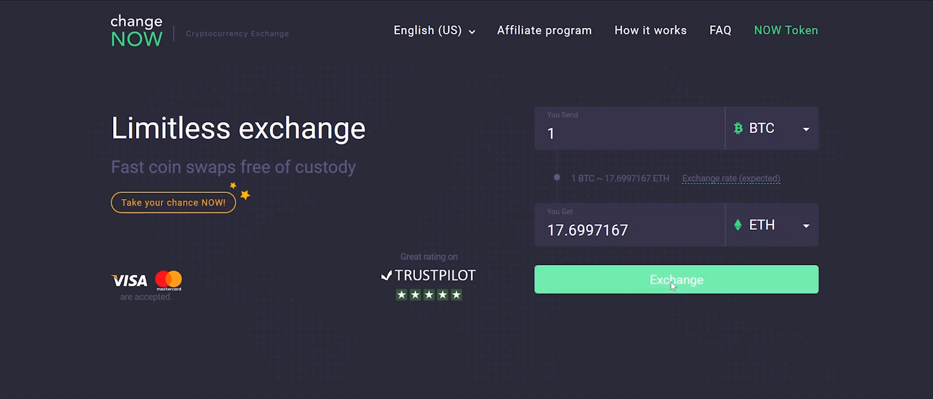
left_click(676, 280)
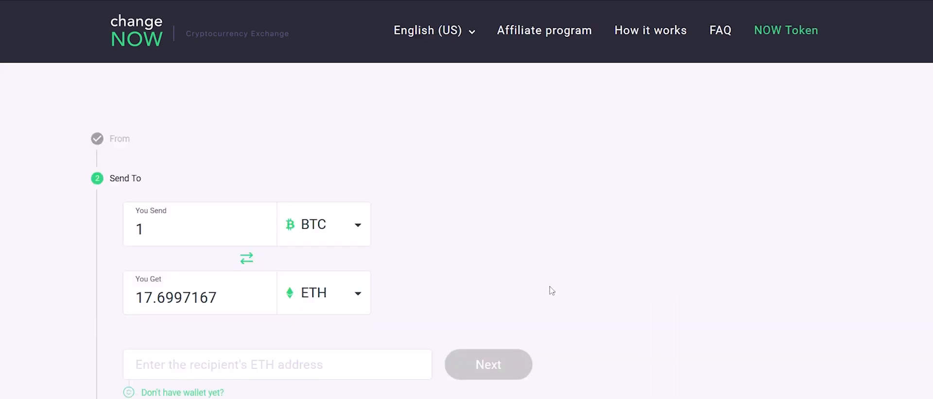
scroll("down", 3)
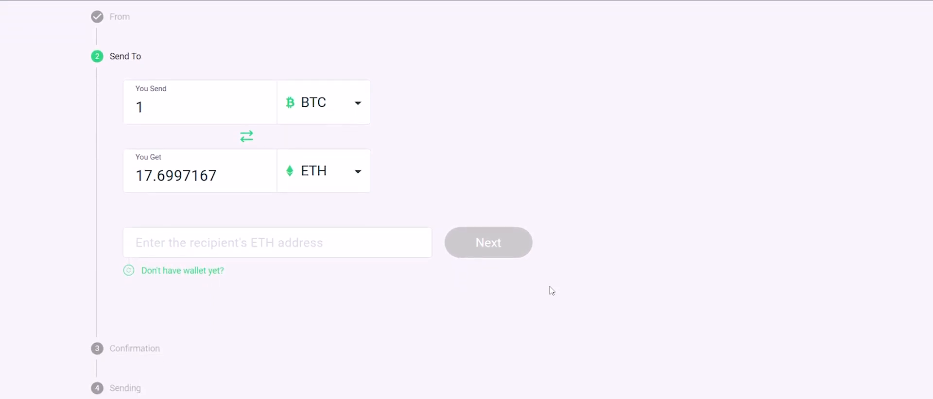
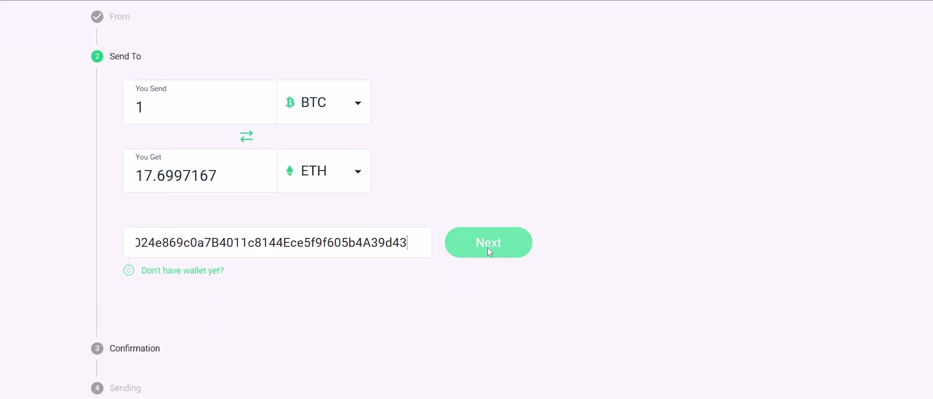
Step: Review the swap summary with recipient address and arrival estimate, then confirm the order
left_click(488, 243)
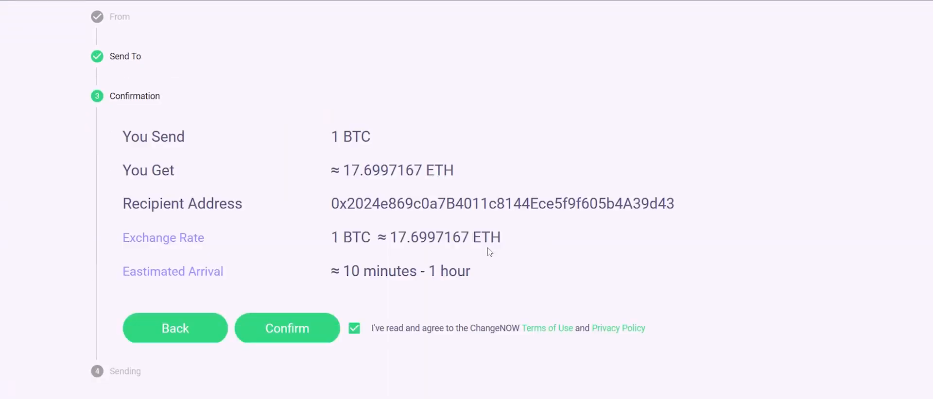
scroll("down", 3)
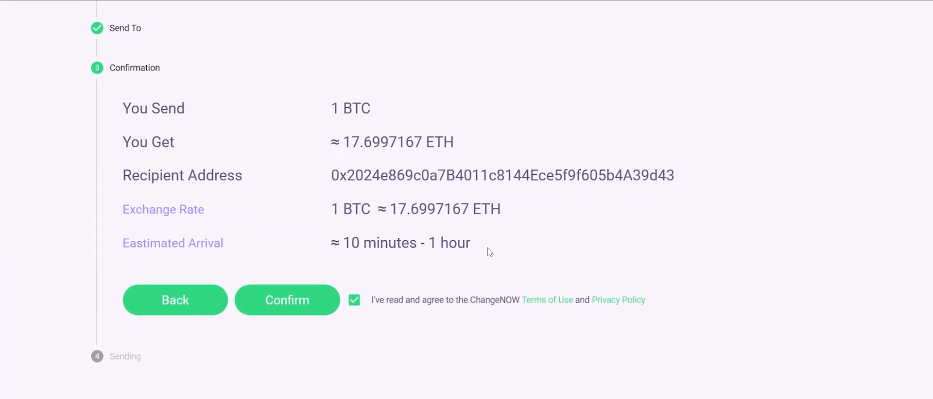
mouse_move(530, 261)
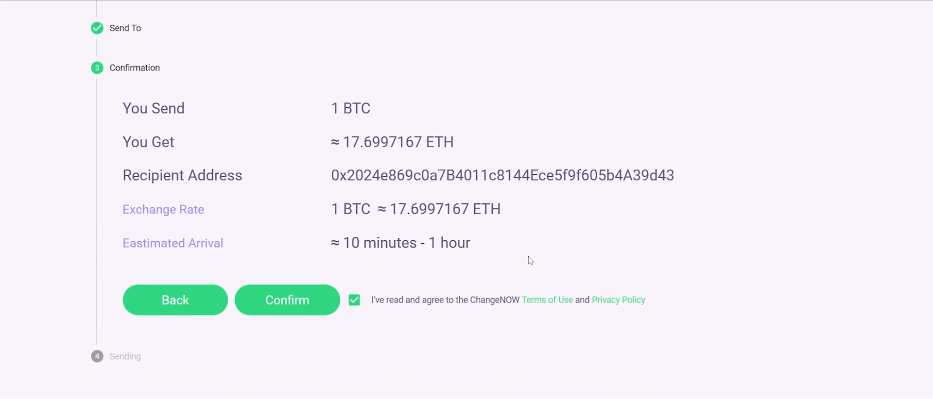
mouse_move(372, 322)
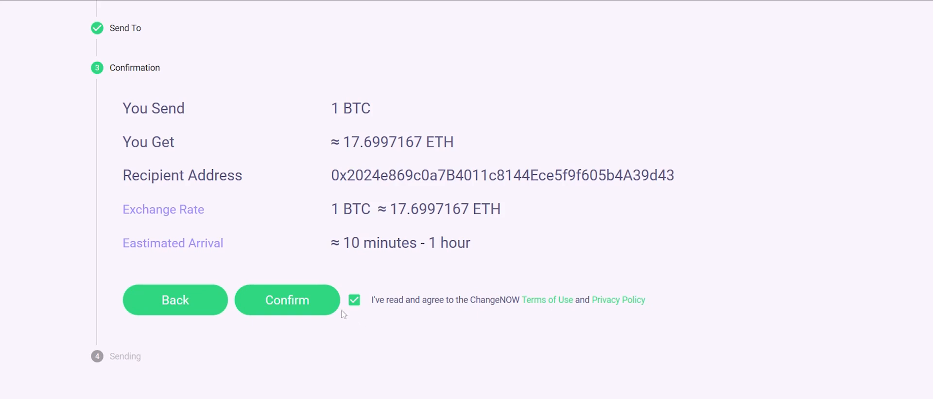
left_click(287, 300)
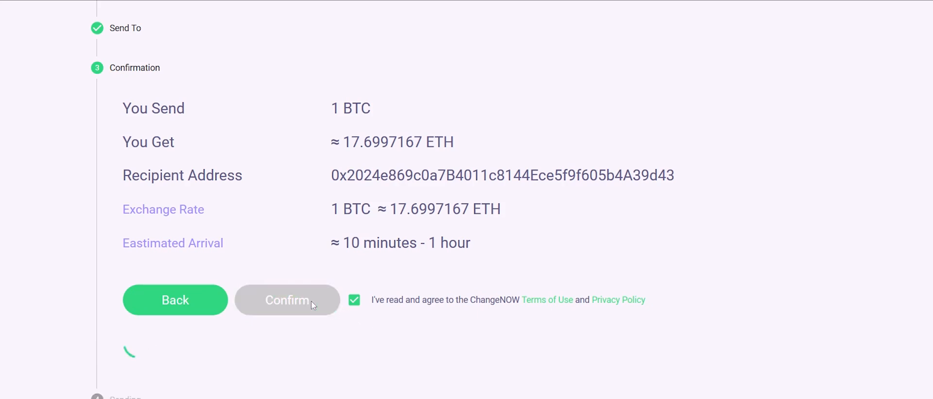
Step: View the Sending step's QR code and BTC deposit address for sending 1 BTC
left_click(286, 300)
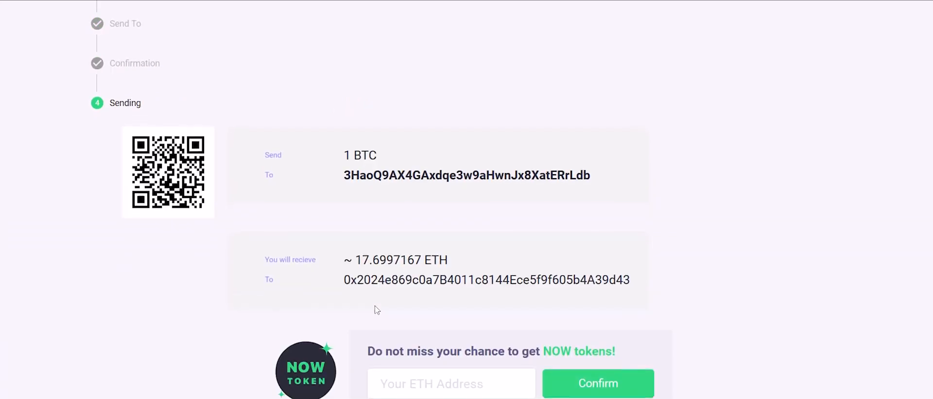
scroll("down", 3)
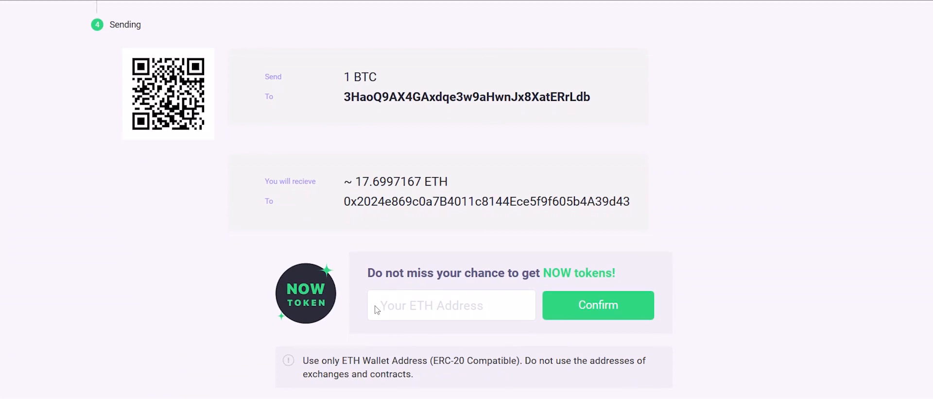
mouse_move(523, 238)
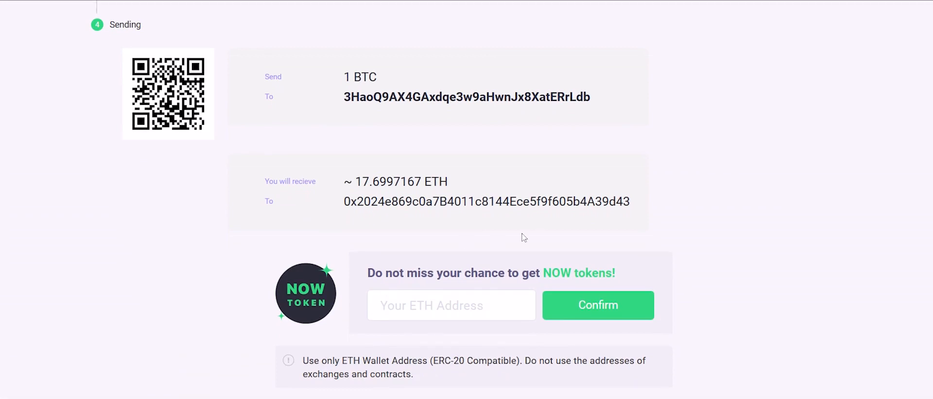
mouse_move(445, 331)
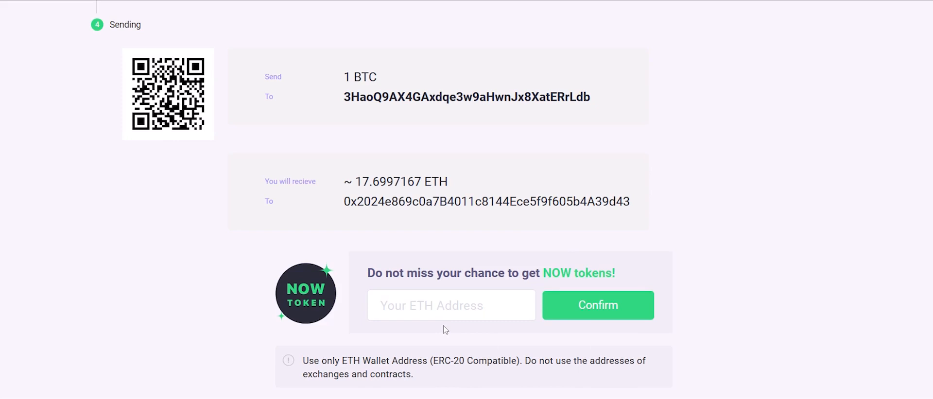
scroll("down", 3)
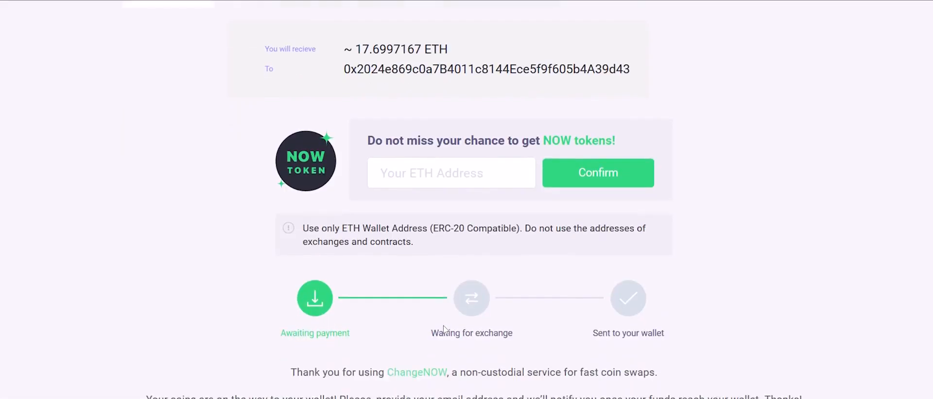
scroll("down", 3)
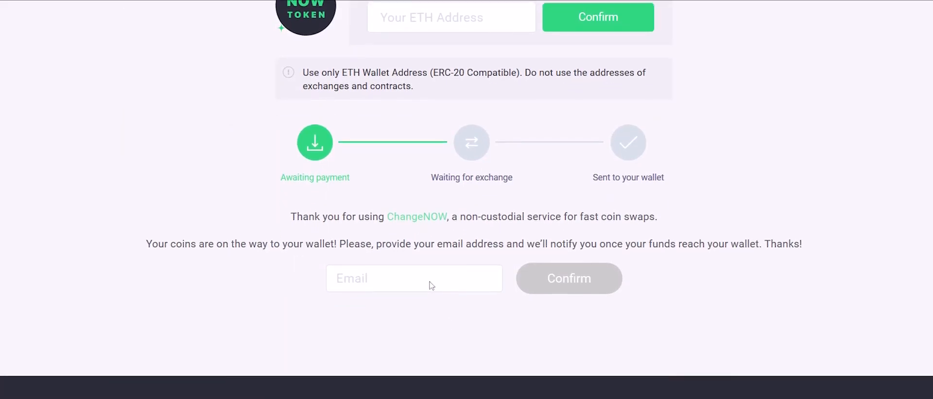
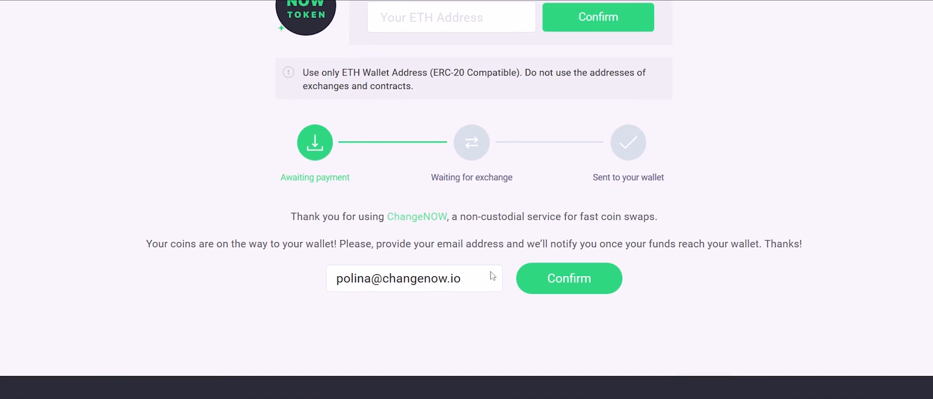
left_click(568, 278)
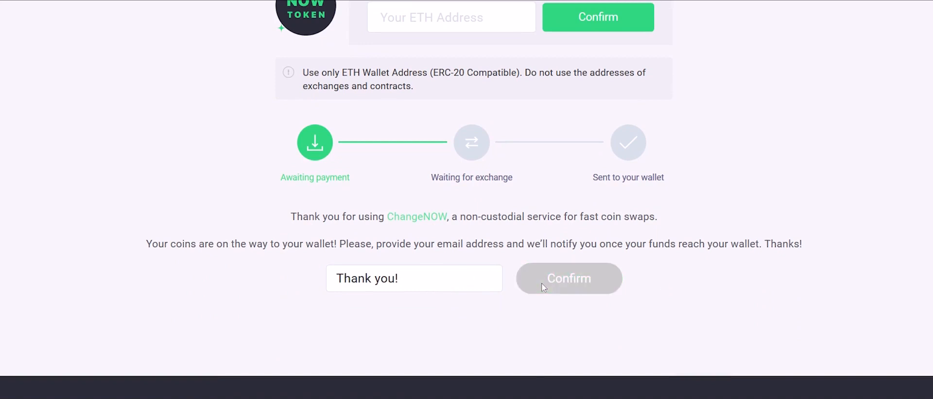